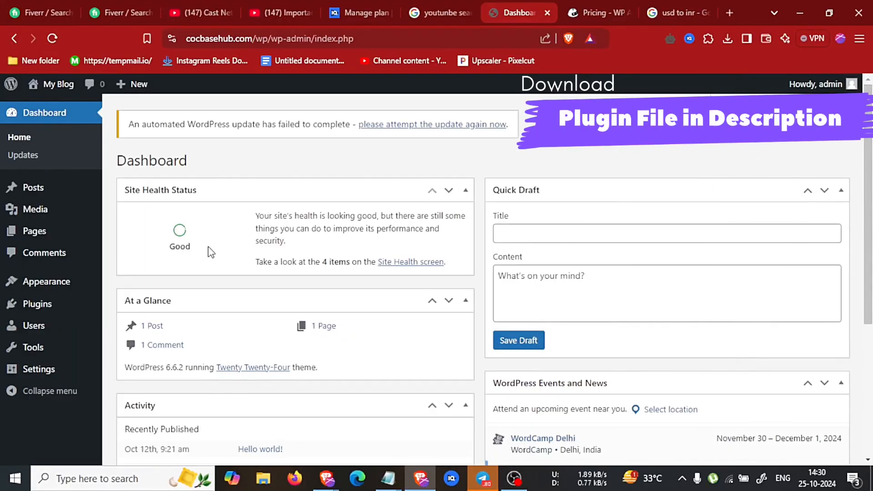
pyautogui.moveTo(179, 219)
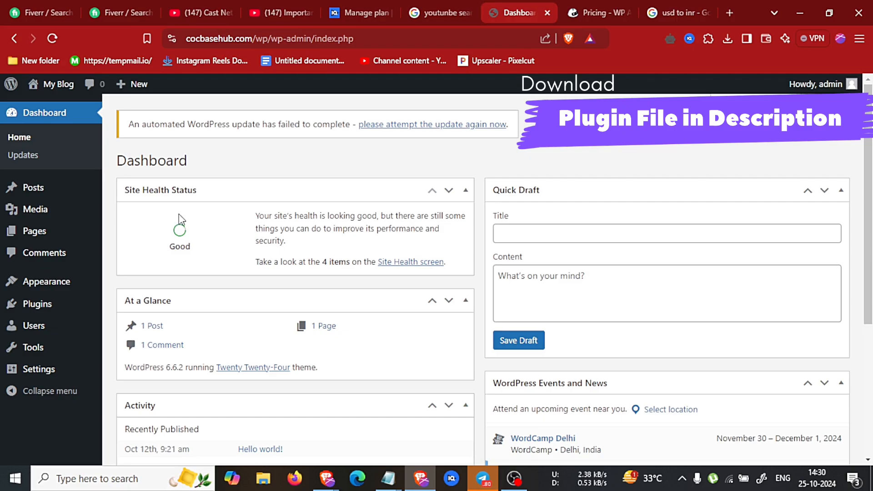
pyautogui.moveTo(270, 184)
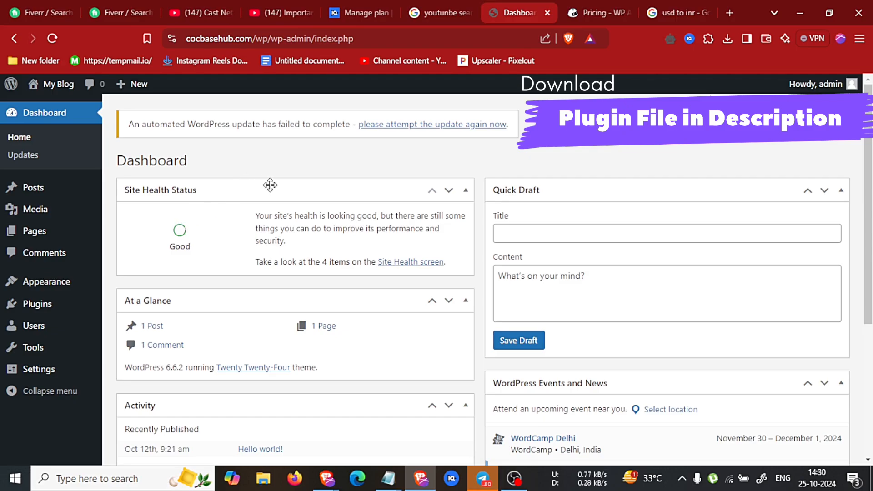
pyautogui.moveTo(264, 190)
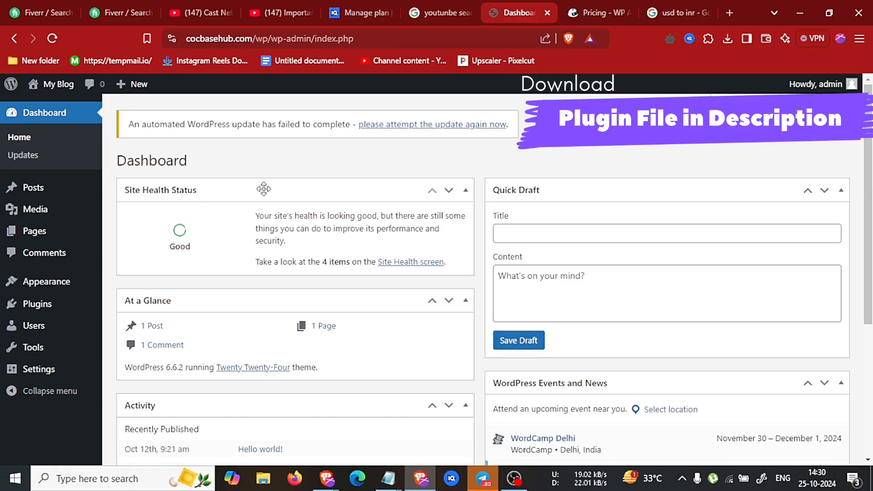
pyautogui.moveTo(210, 146)
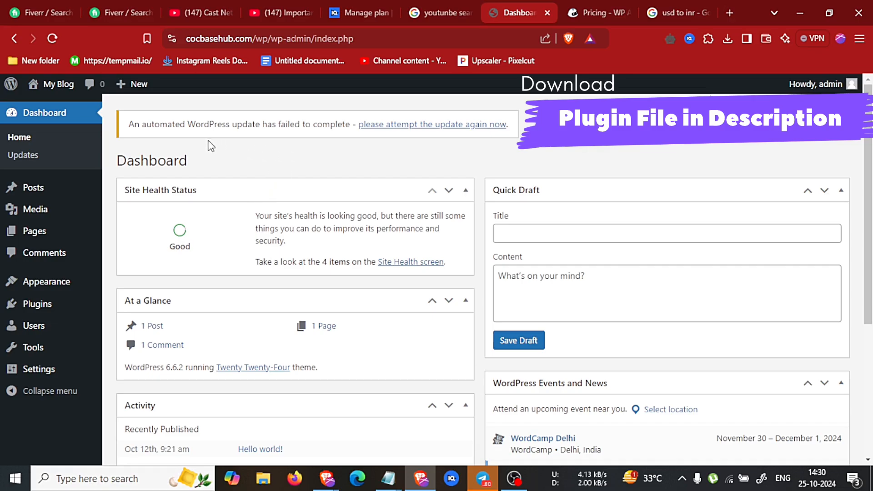
pyautogui.moveTo(37, 304)
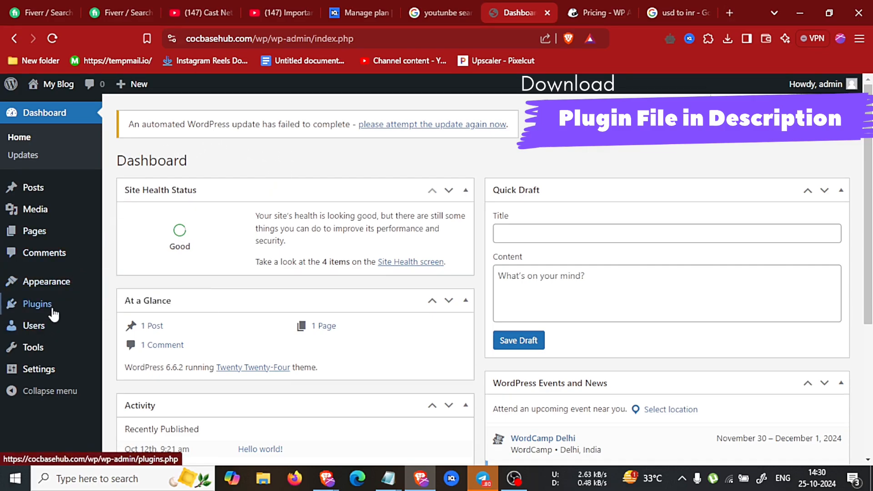
# Step: Choose the downloaded wp-automatic_3.103.1 zip from Downloads for upload as a new plugin
pyautogui.click(36, 304)
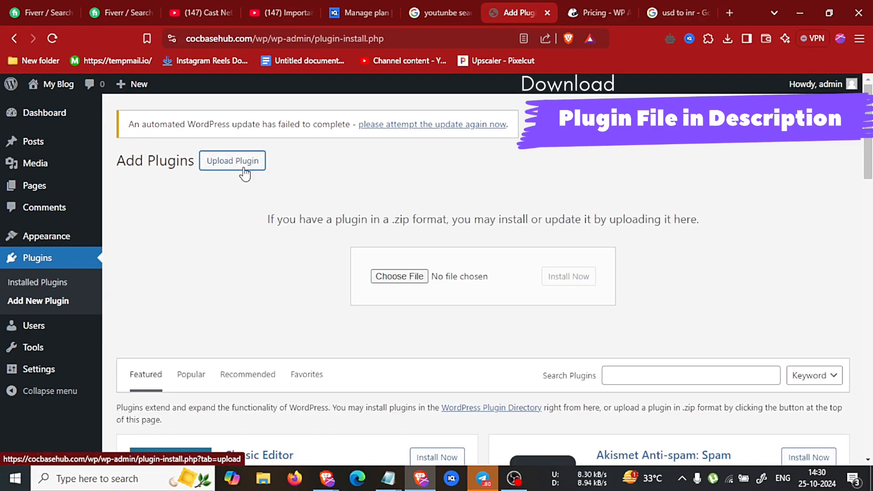
pyautogui.moveTo(328, 215)
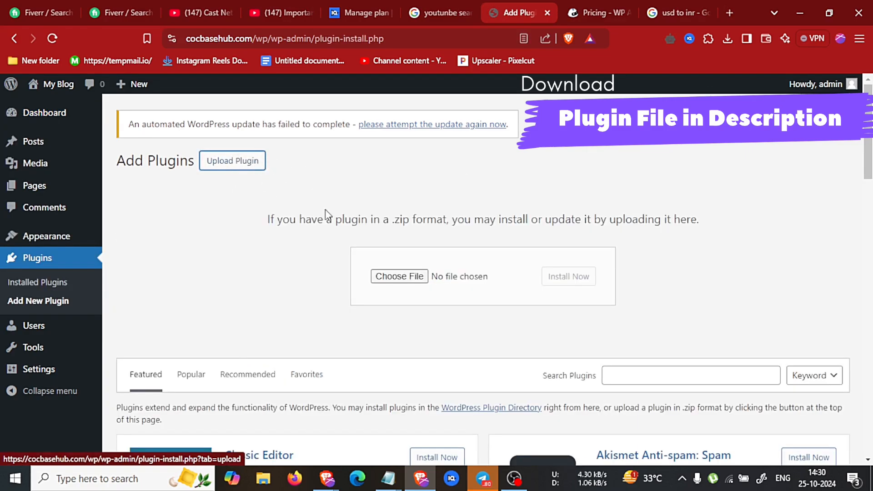
pyautogui.click(400, 277)
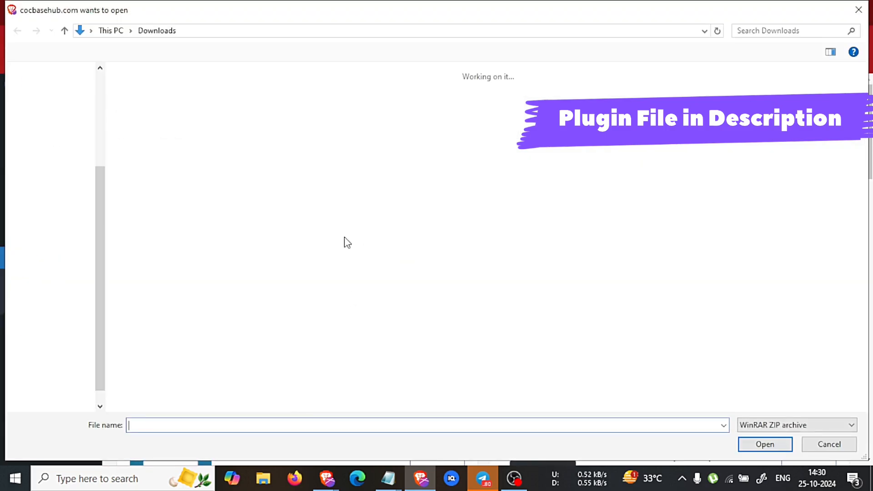
pyautogui.click(765, 443)
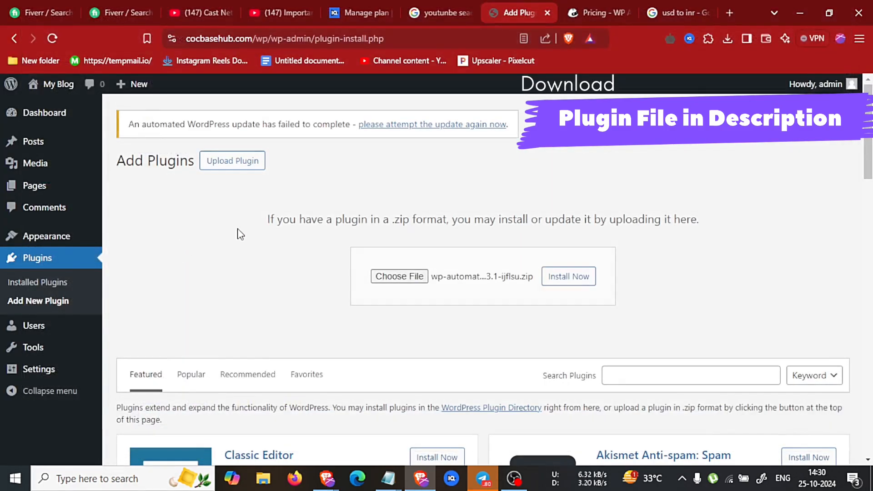
pyautogui.moveTo(479, 277)
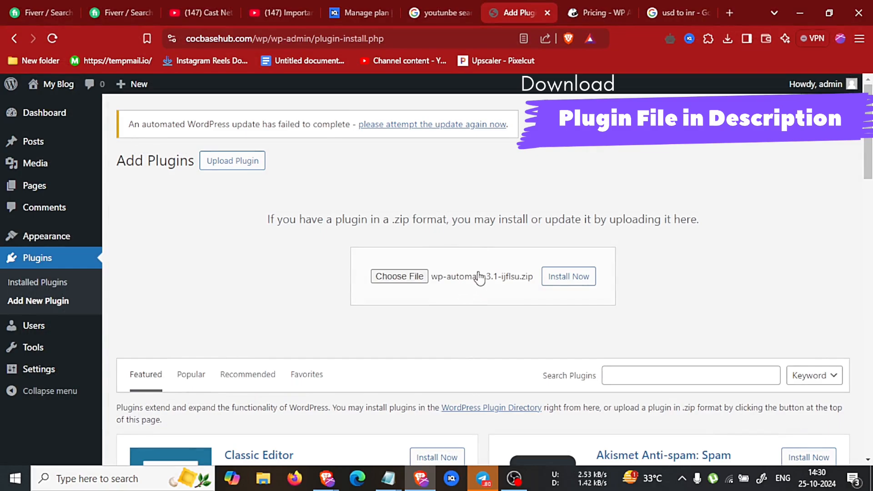
pyautogui.moveTo(480, 278)
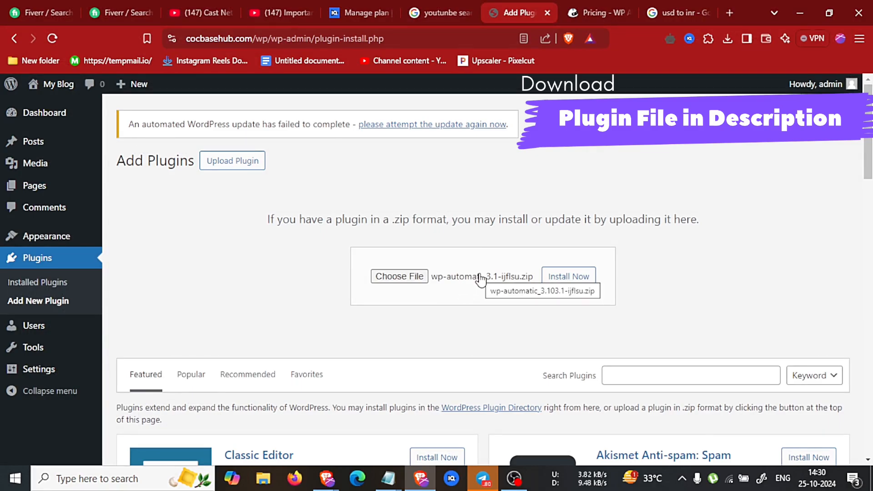
pyautogui.click(597, 13)
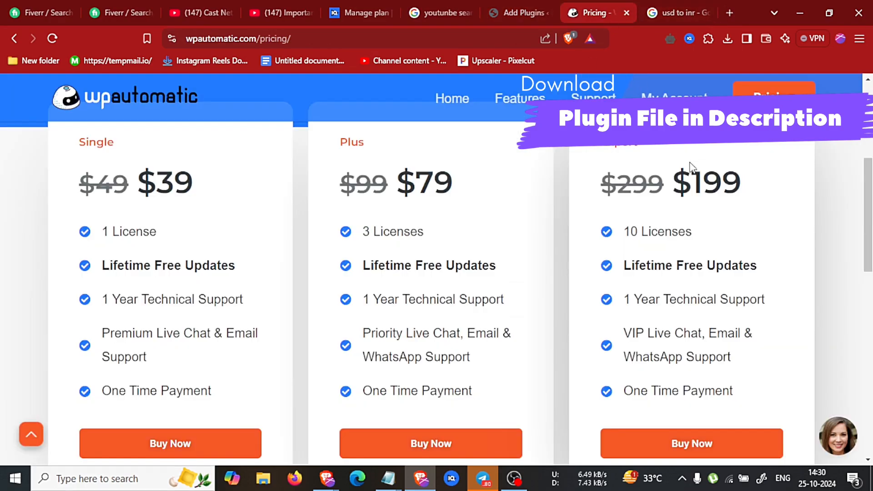
pyautogui.click(512, 13)
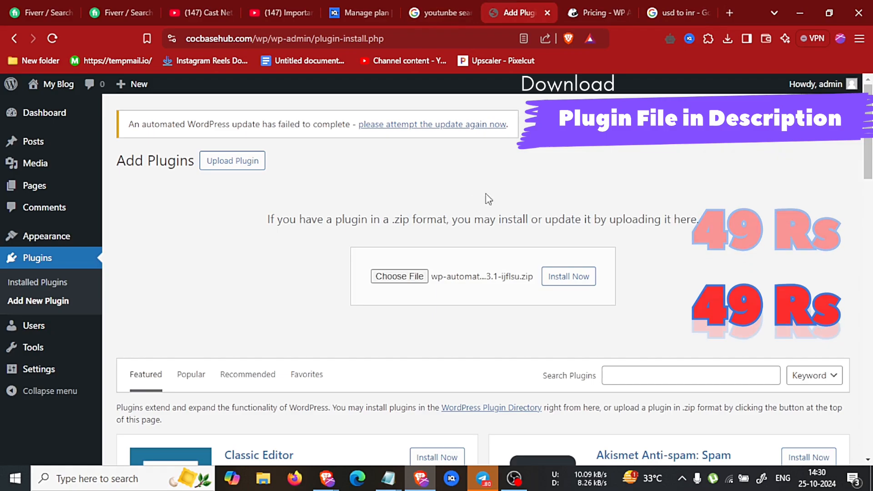
pyautogui.moveTo(528, 212)
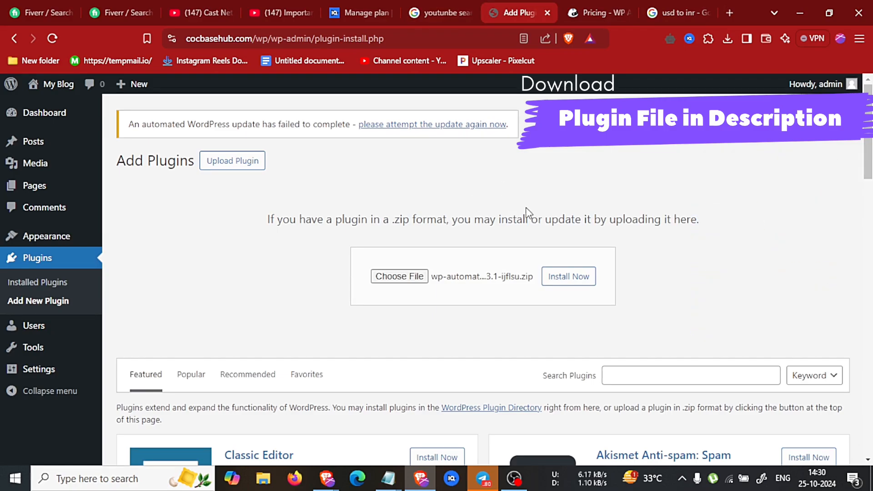
pyautogui.moveTo(571, 265)
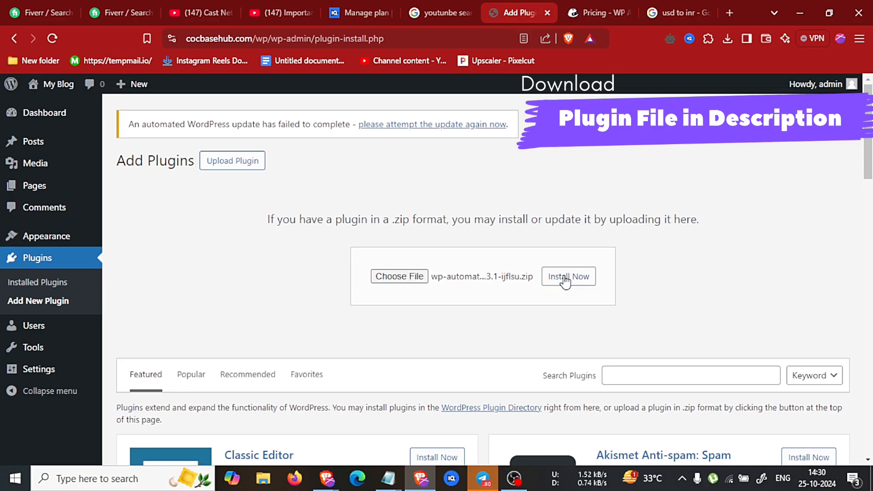
# Step: Install WP Automatic 3.103.1 from the chosen zip and activate it
pyautogui.click(568, 276)
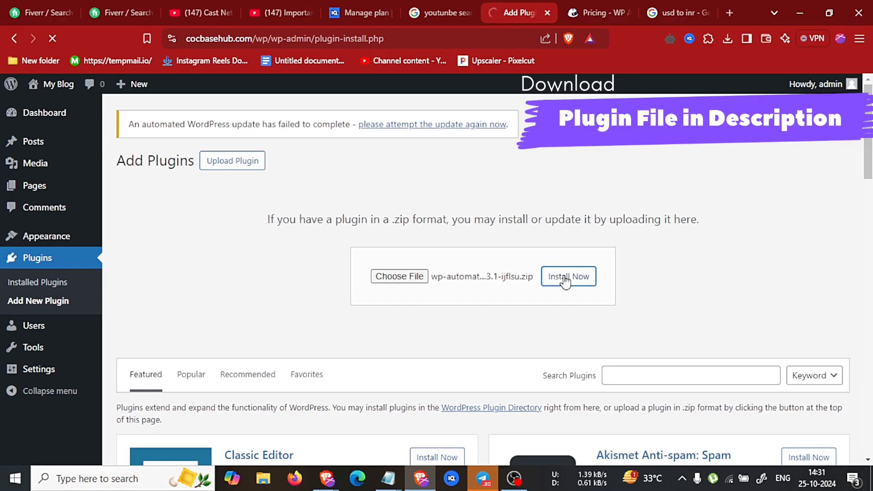
pyautogui.click(568, 277)
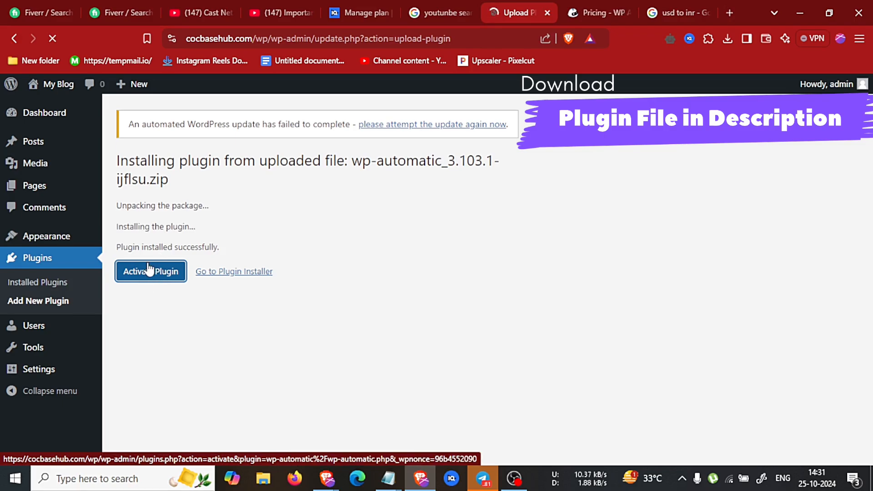
pyautogui.click(150, 271)
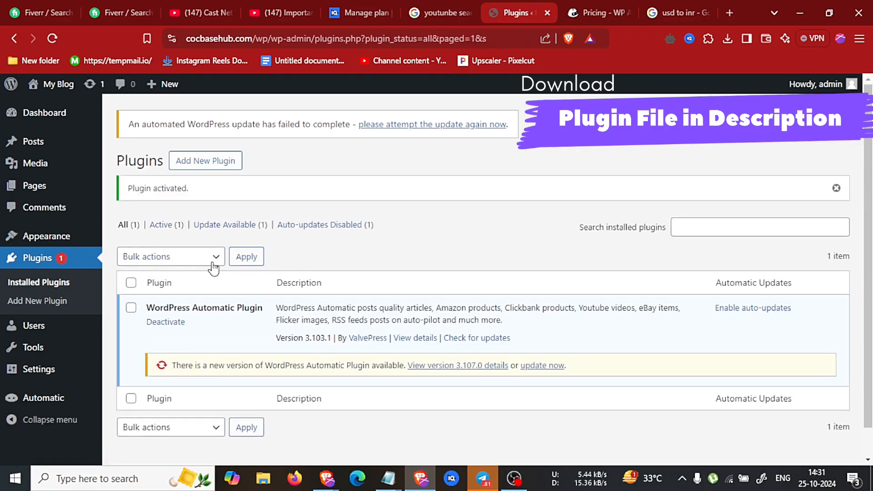
pyautogui.moveTo(210, 327)
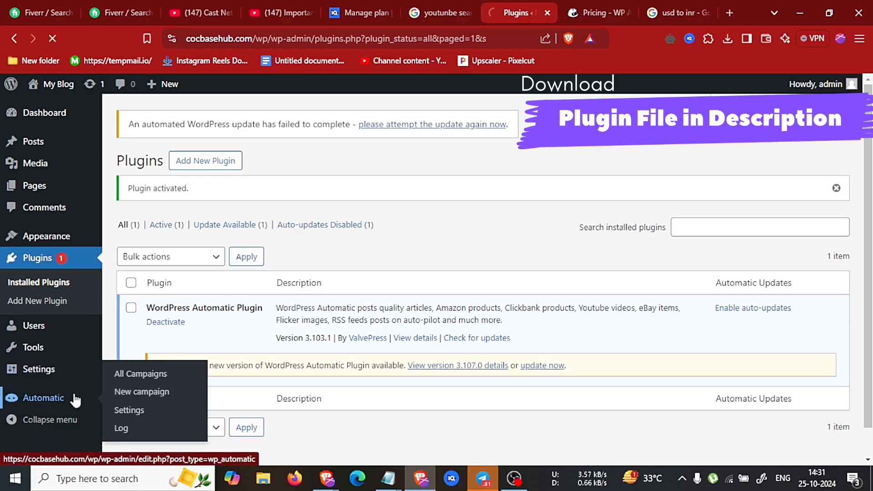
# Step: Start a new campaign from Automatic > All Campaigns with its title field focused
pyautogui.click(140, 374)
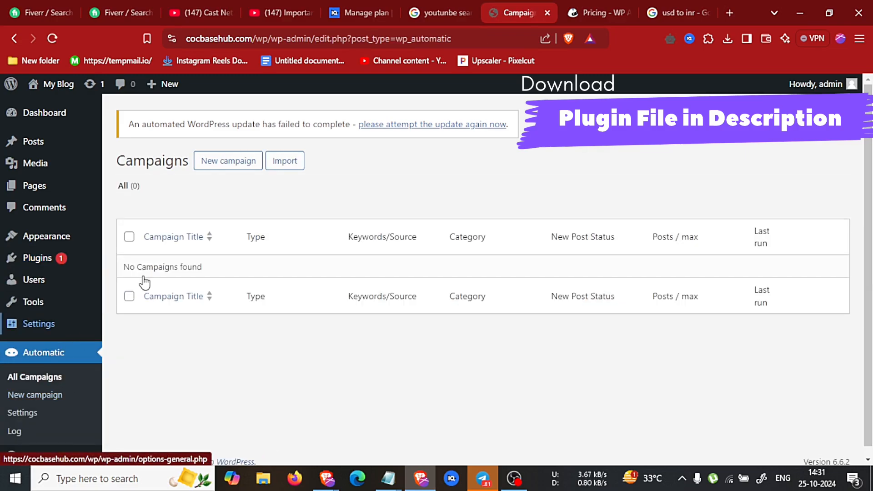
pyautogui.click(228, 160)
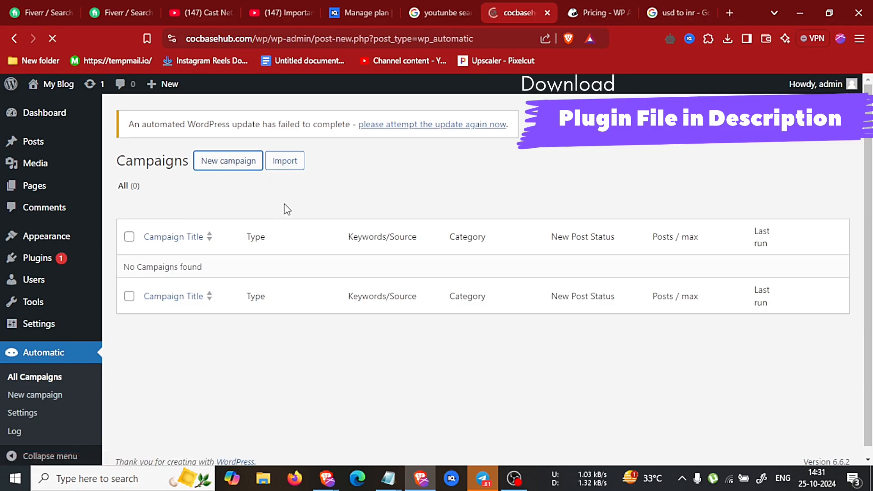
pyautogui.click(228, 161)
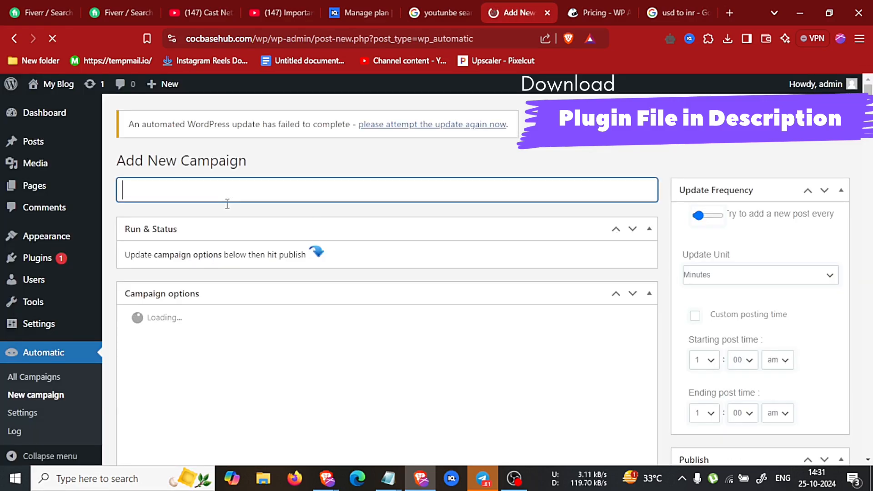
# Step: Scroll through the campaign types (AI Articles, Amazon, Instagram) and close the list
pyautogui.scroll(-3)
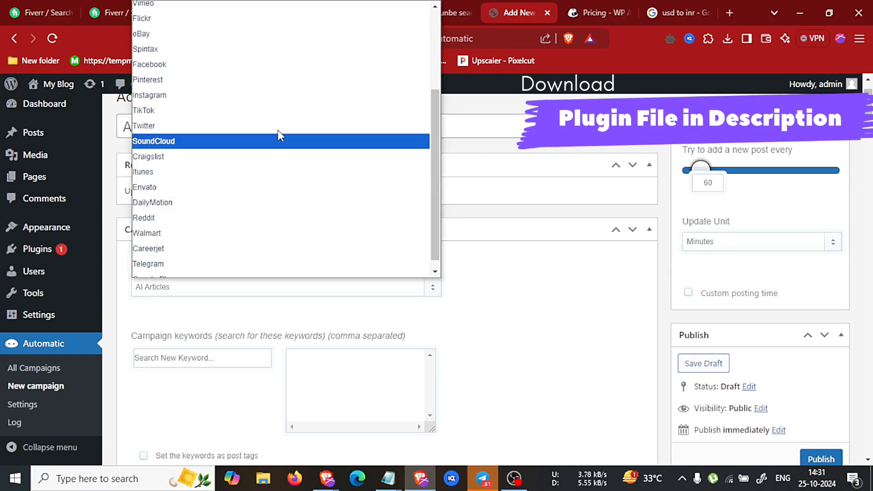
pyautogui.scroll(3)
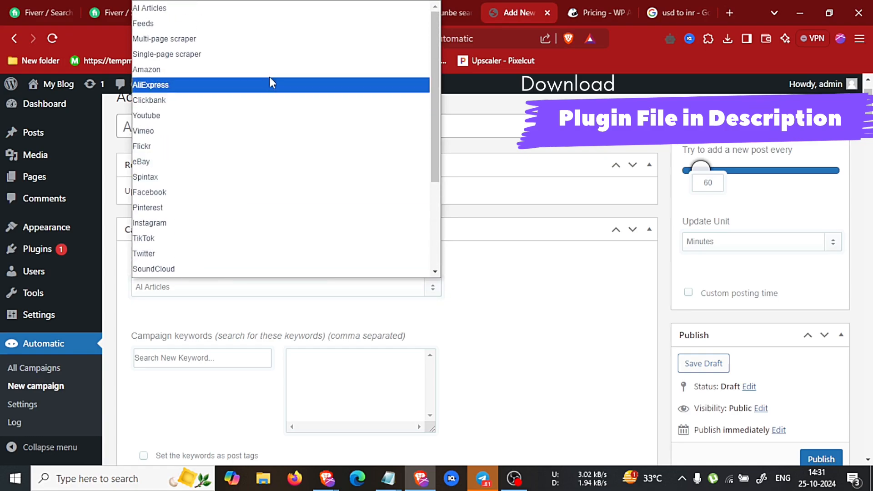
pyautogui.moveTo(289, 222)
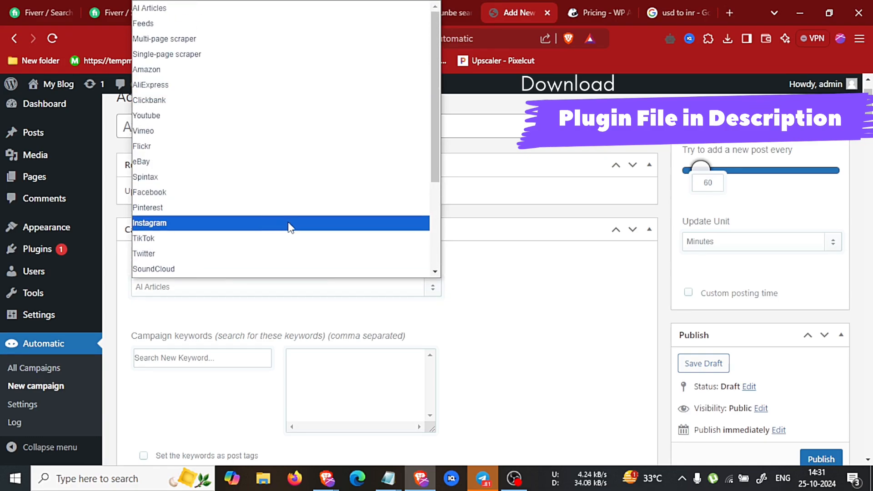
pyautogui.click(149, 223)
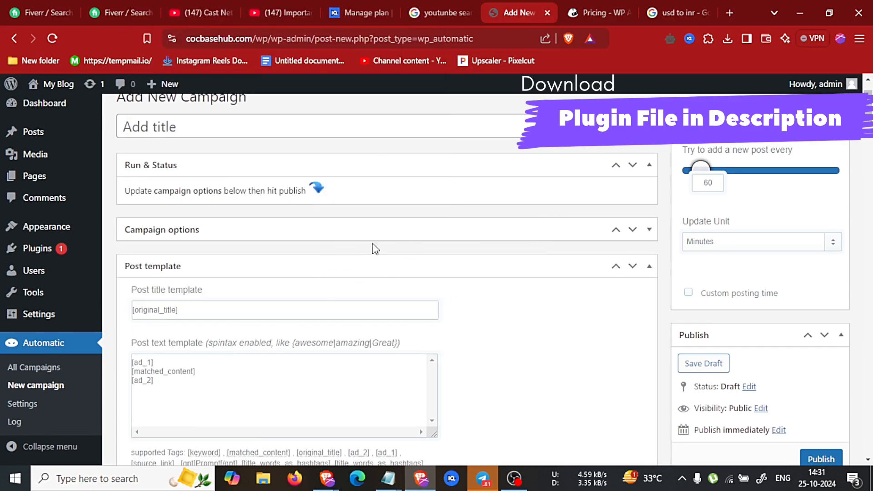
pyautogui.moveTo(305, 255)
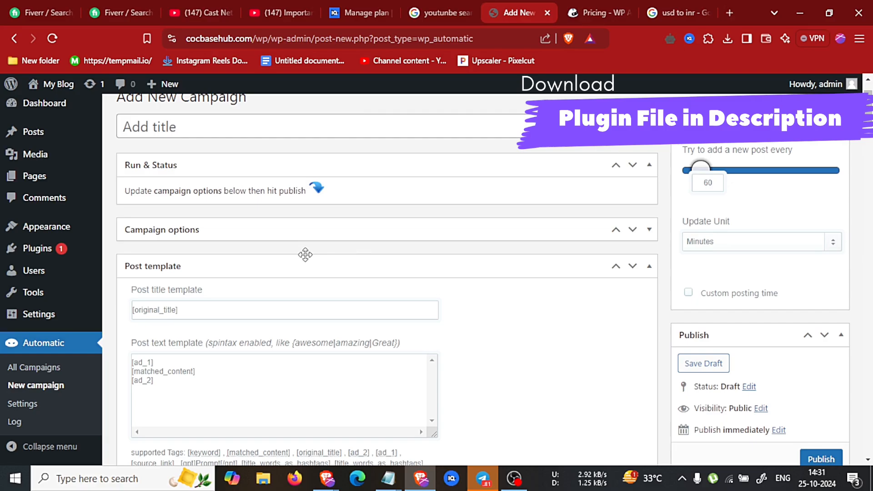
pyautogui.moveTo(306, 259)
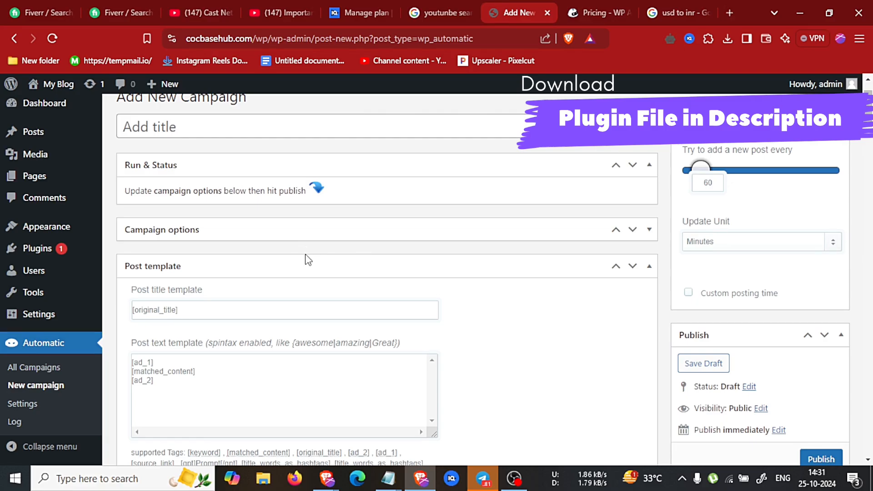